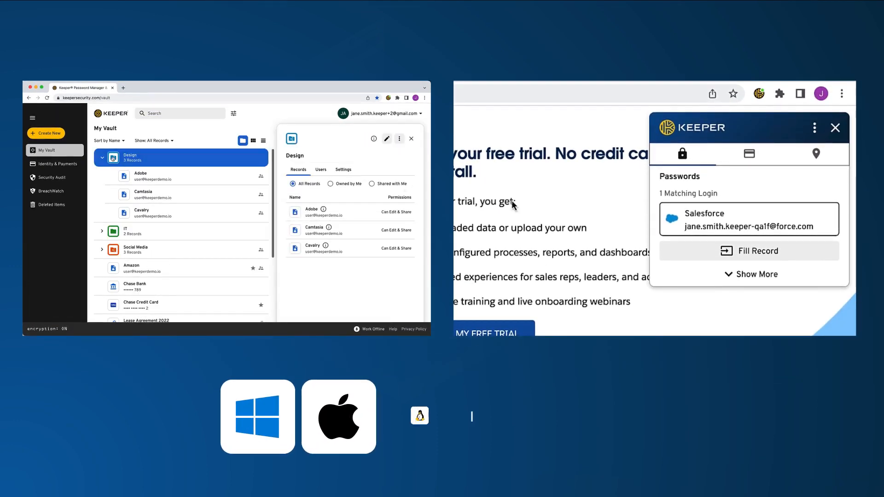
# - Autofill the saved Salesforce login, then bring up a blank New Managed Company form
pyautogui.click(749, 251)
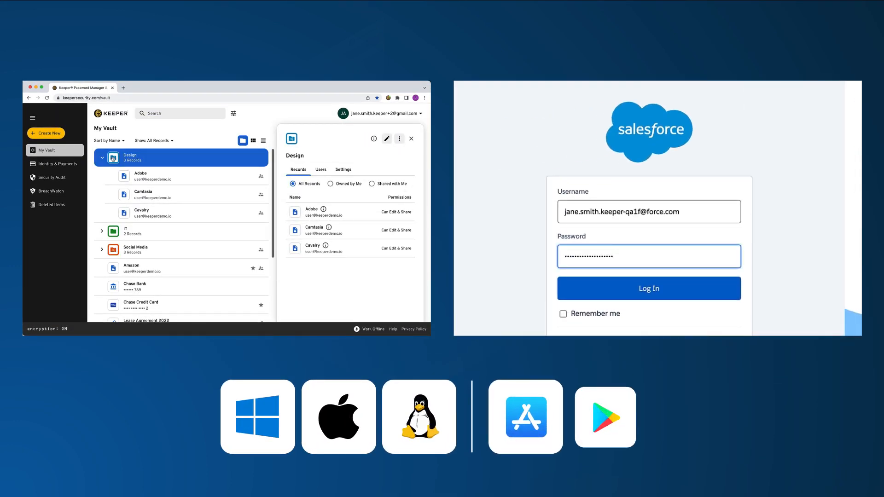
pyautogui.click(141, 176)
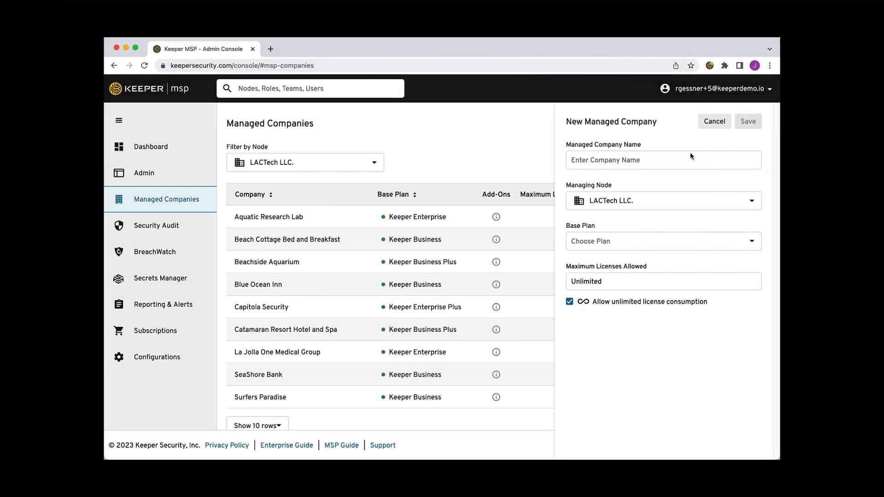
# - Save Wave Logistics on Keeper Business Plus with Compliance Reporting and KeeperChat add-ons
pyautogui.write('Wave Logistics')
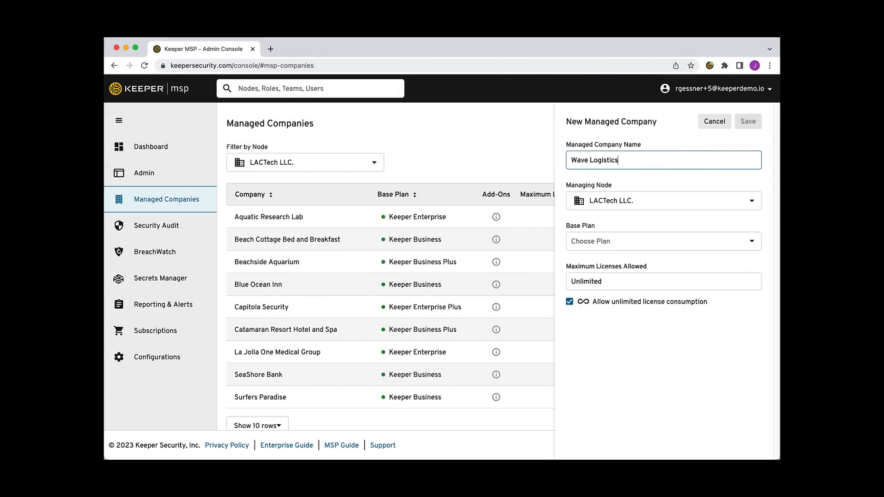
pyautogui.moveTo(708, 173)
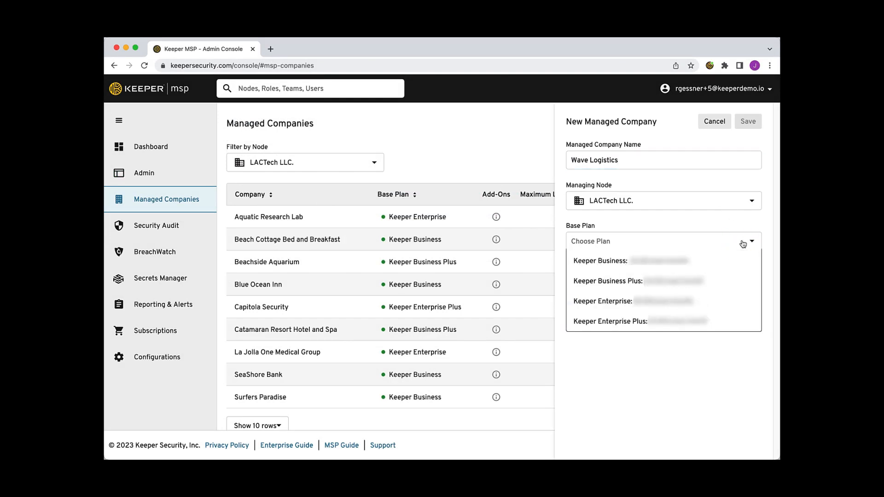
pyautogui.click(608, 280)
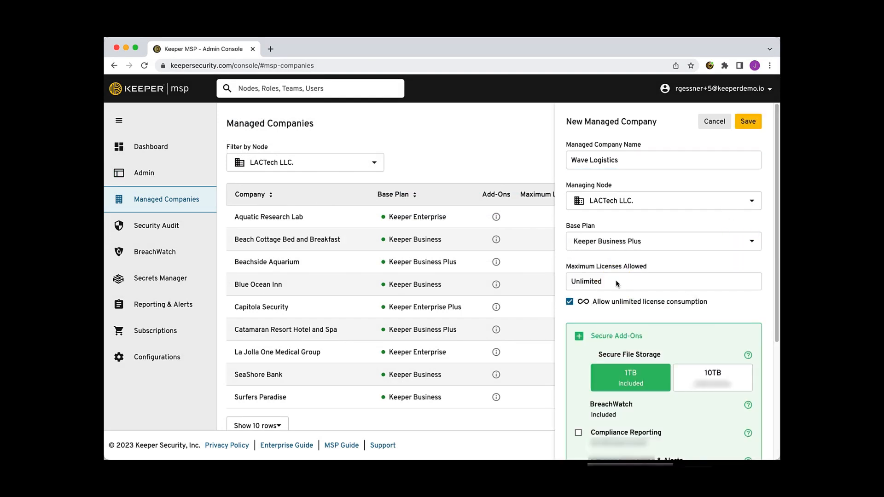
pyautogui.scroll(-3)
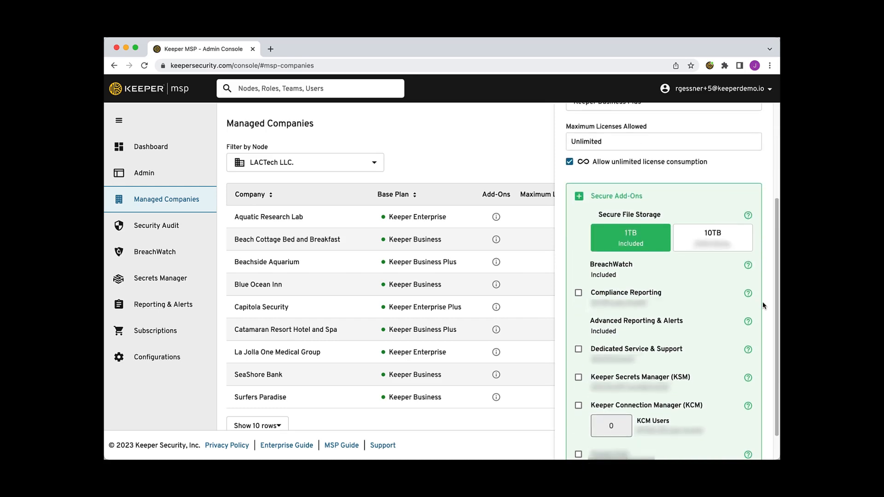
pyautogui.click(578, 296)
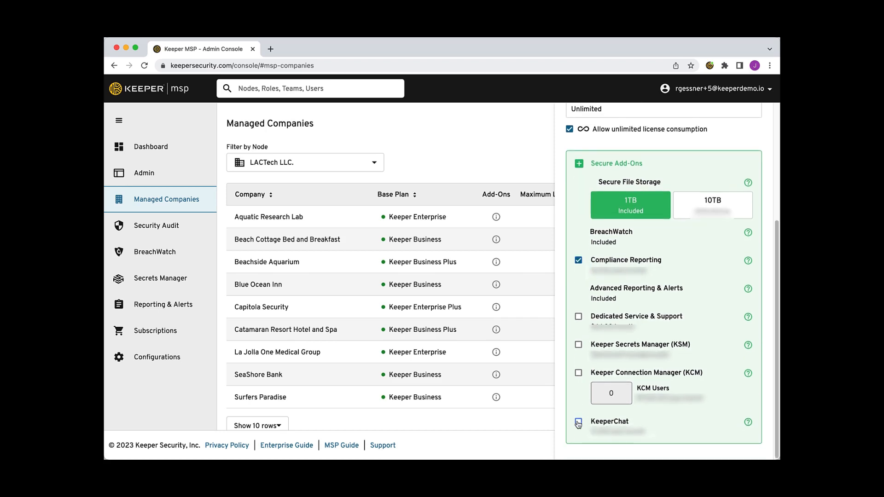
pyautogui.click(578, 423)
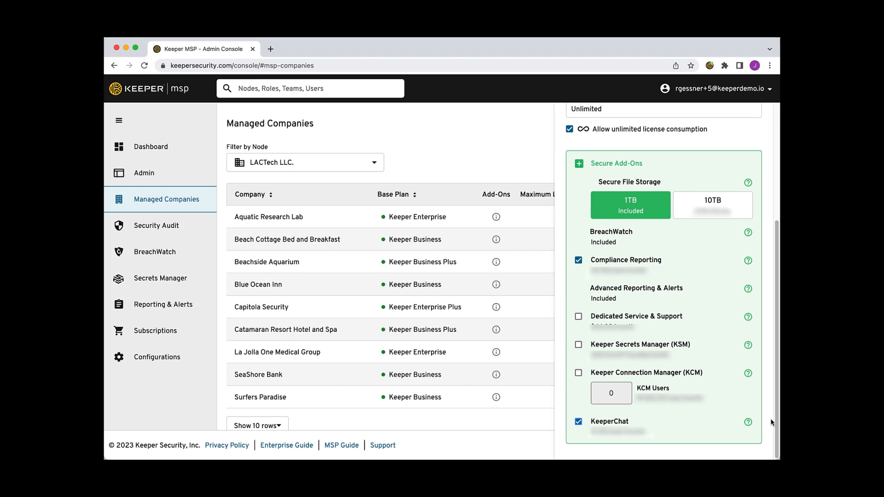
pyautogui.scroll(3)
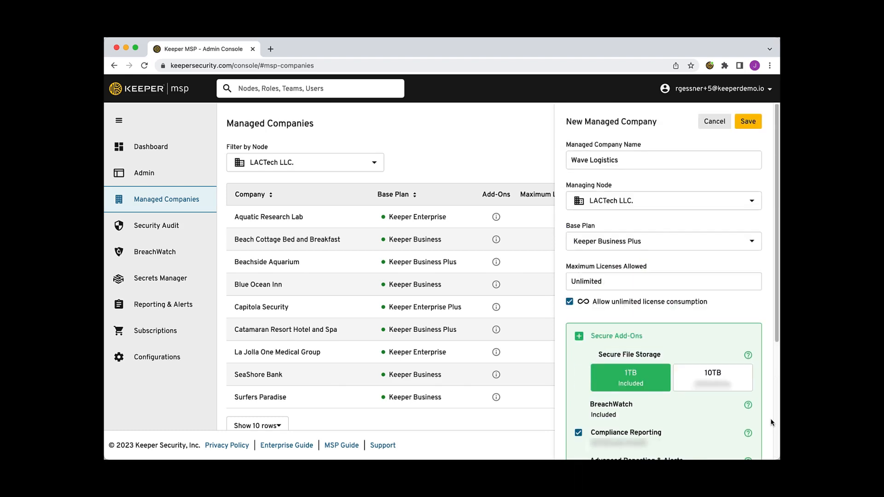
pyautogui.click(748, 121)
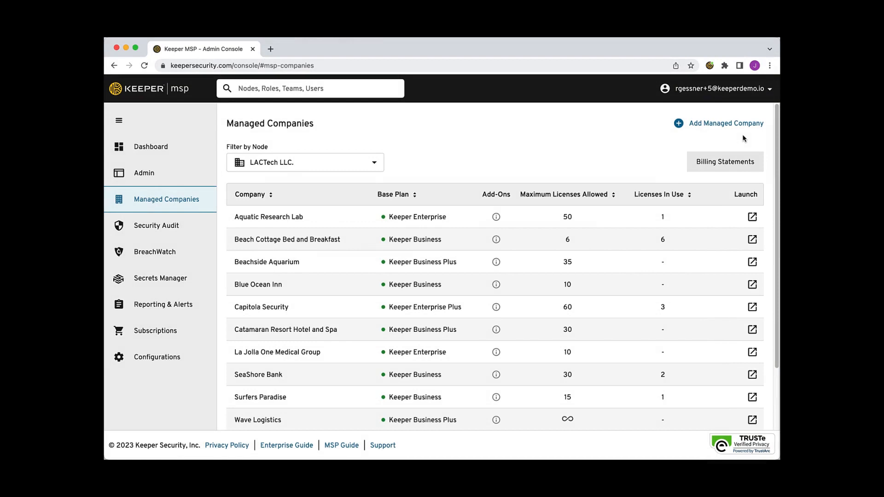
# - Open the Keeper Administrator role, view its Enforcement Policies, then close them
pyautogui.click(143, 173)
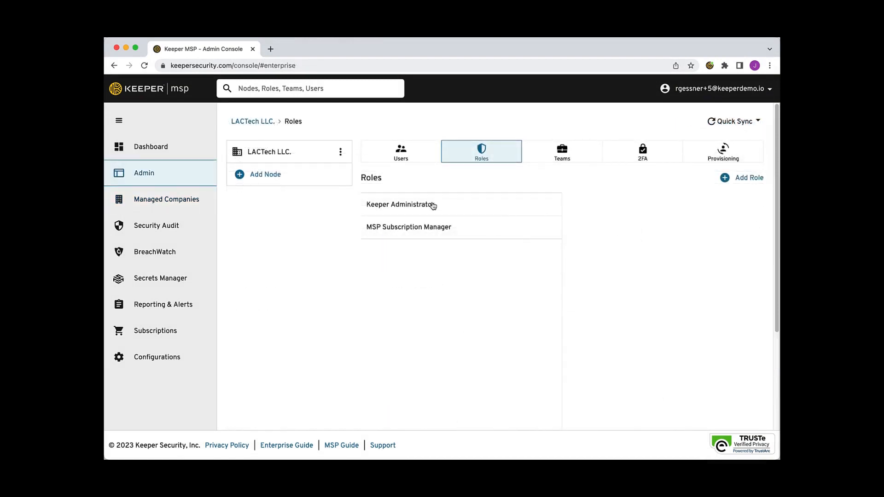
pyautogui.click(401, 204)
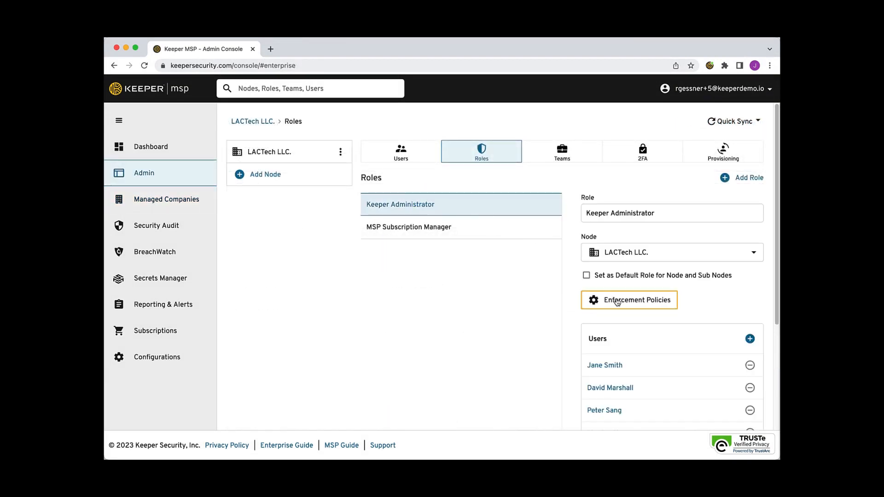
pyautogui.click(629, 300)
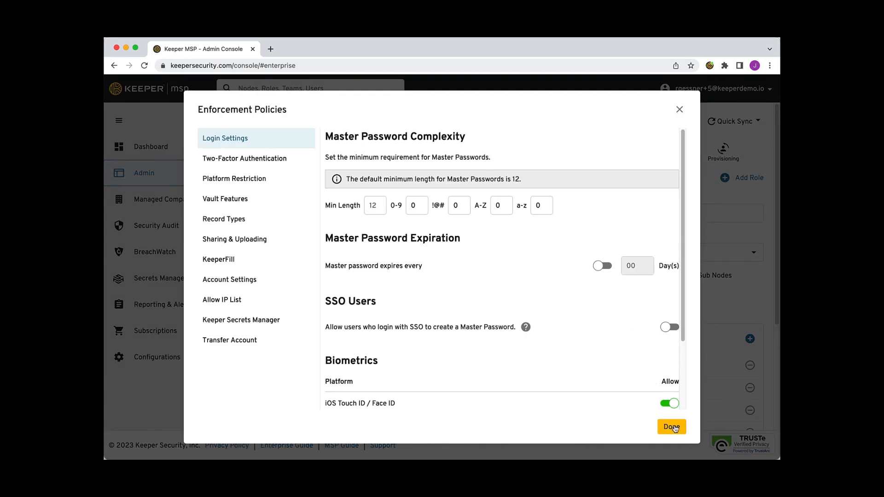
pyautogui.click(671, 427)
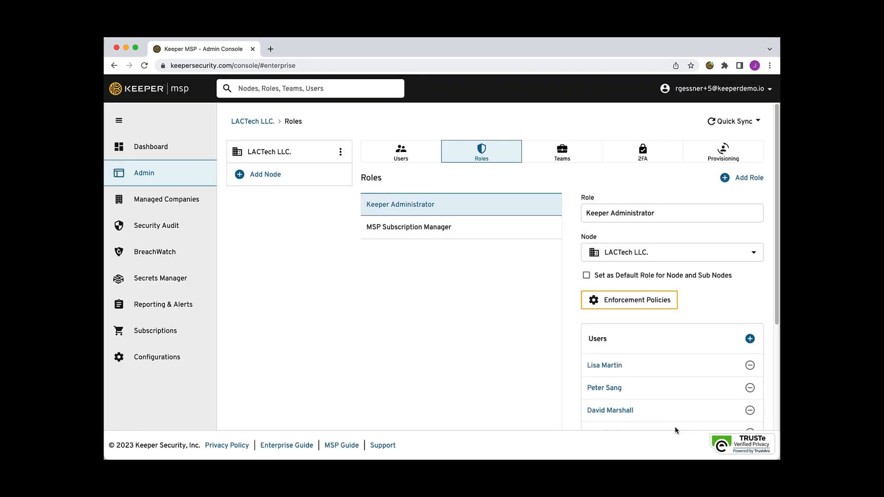
pyautogui.click(155, 332)
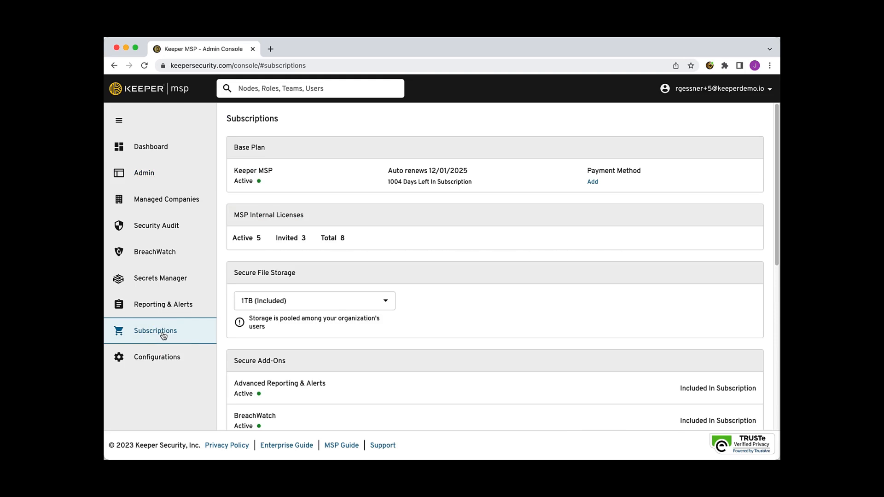
pyautogui.click(143, 174)
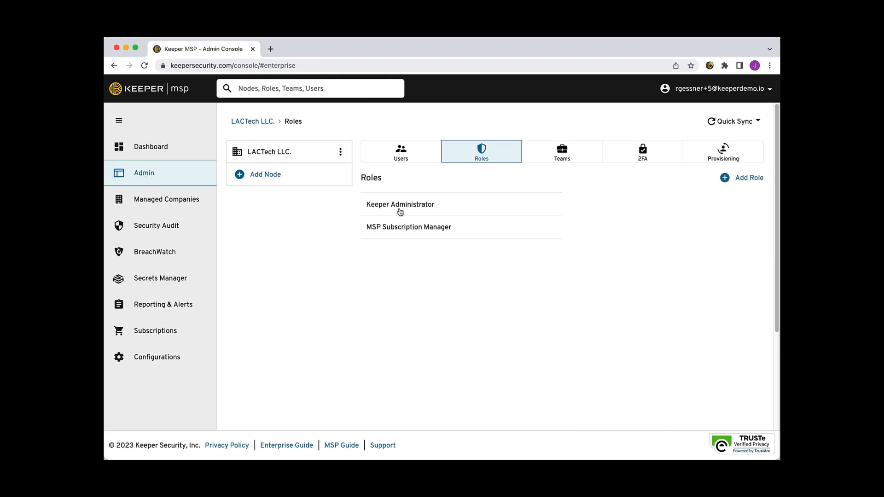
pyautogui.click(400, 204)
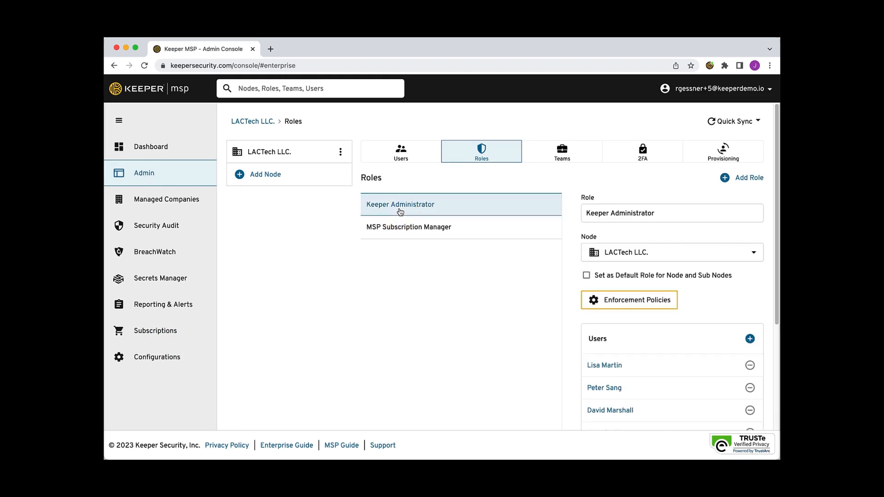
pyautogui.click(629, 300)
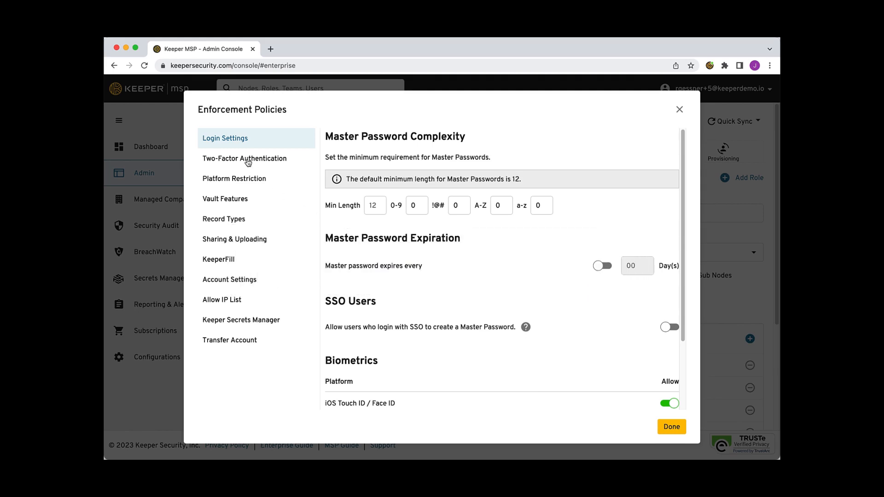
pyautogui.click(244, 159)
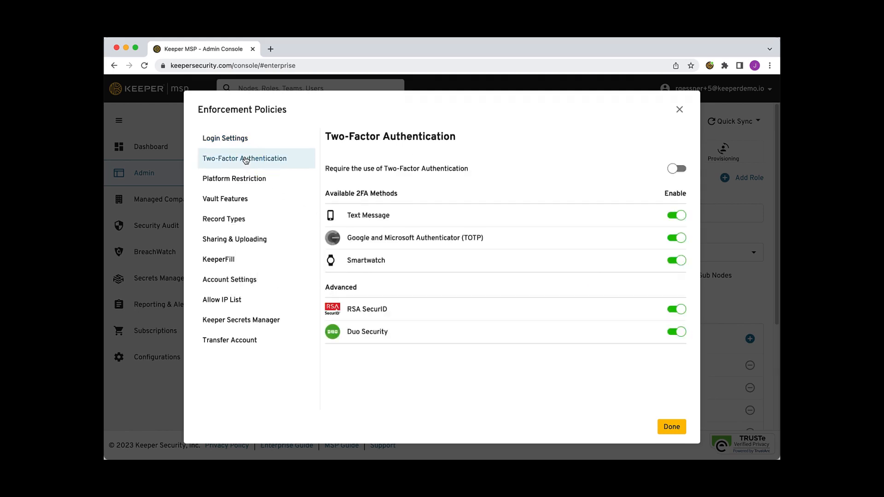
pyautogui.click(234, 239)
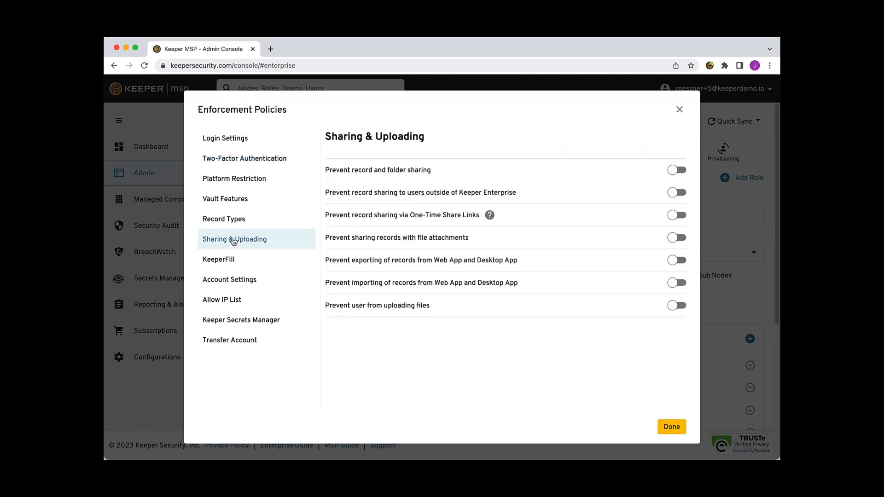
pyautogui.moveTo(233, 254)
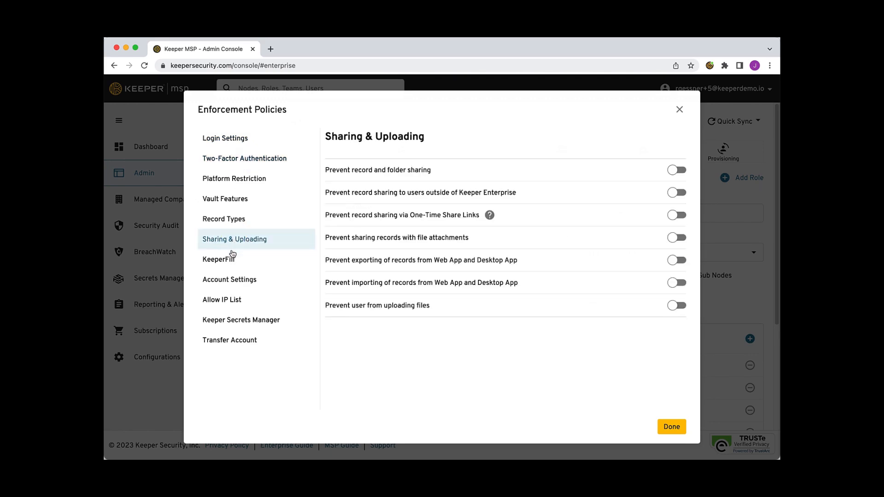
pyautogui.click(219, 259)
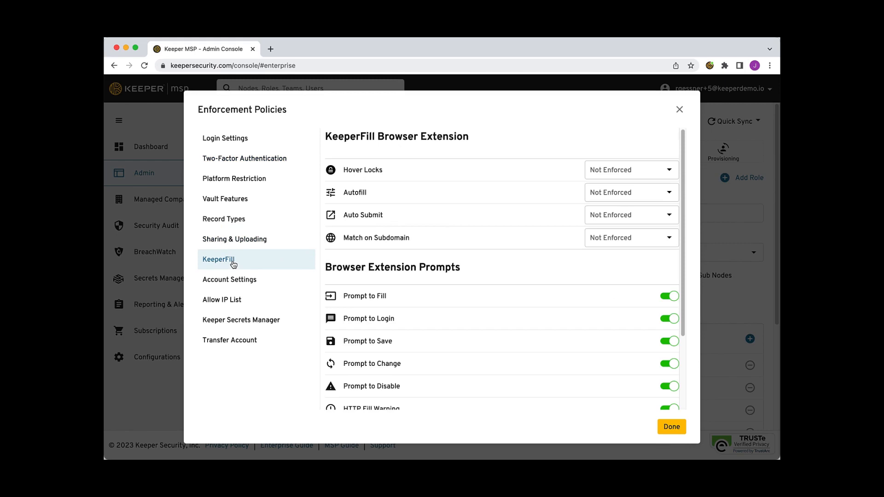
pyautogui.click(671, 427)
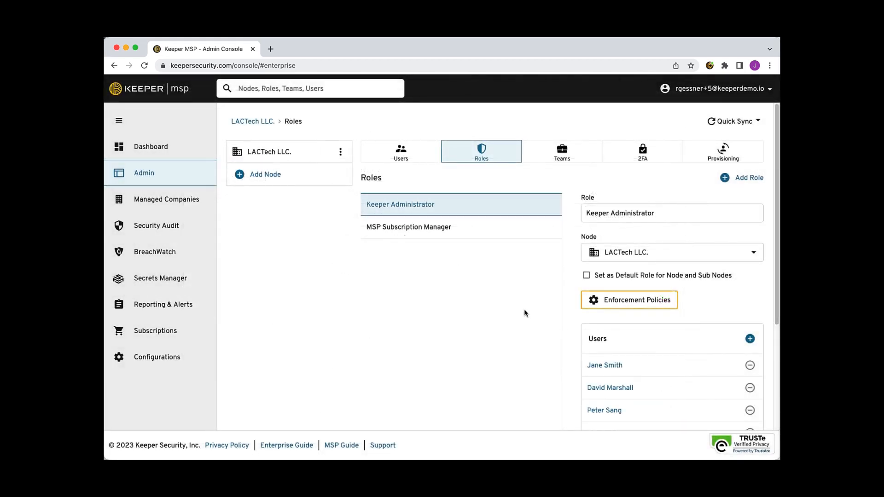
# - View LACTech LLC.'s administrative permissions for the role and cancel without changes
pyautogui.scroll(-3)
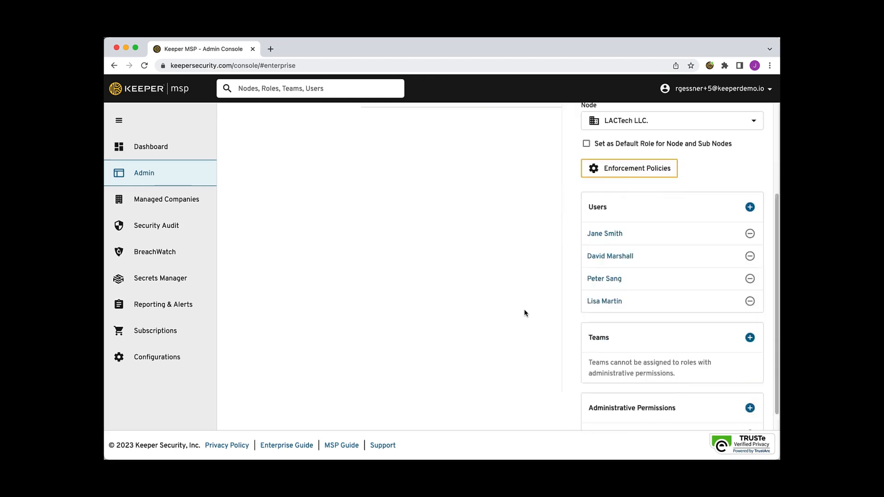
pyautogui.scroll(-3)
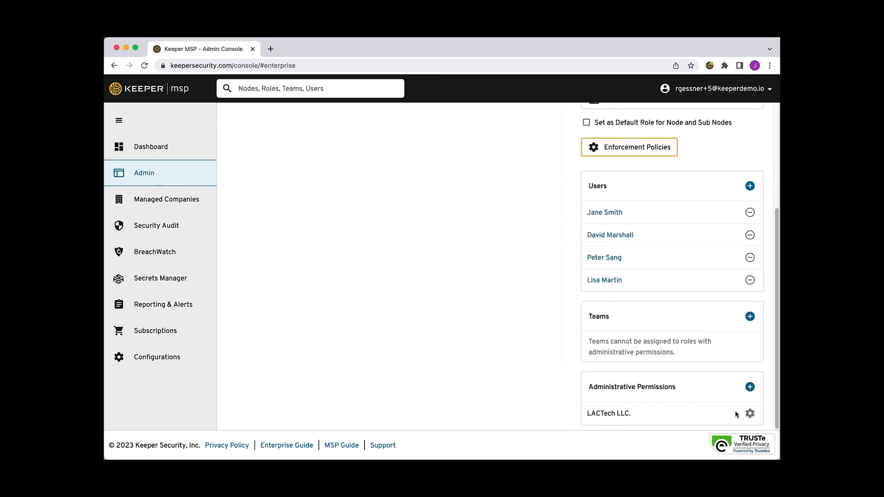
pyautogui.click(751, 413)
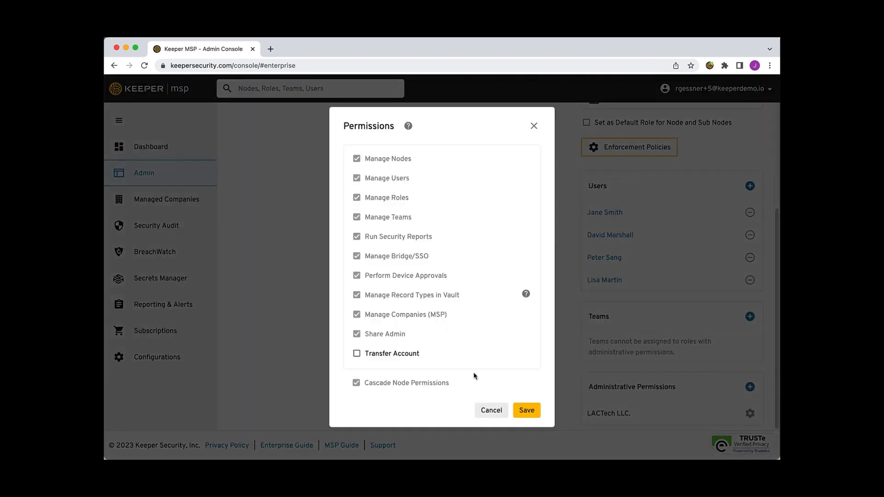
pyautogui.click(357, 354)
pyautogui.write('Te')
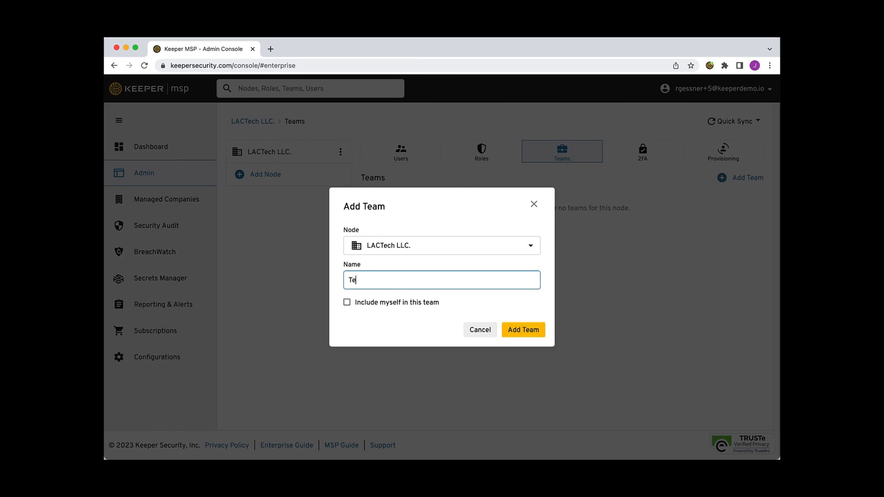
# - Create the Technicians team with record re-shares disabled
pyautogui.write('chnicians')
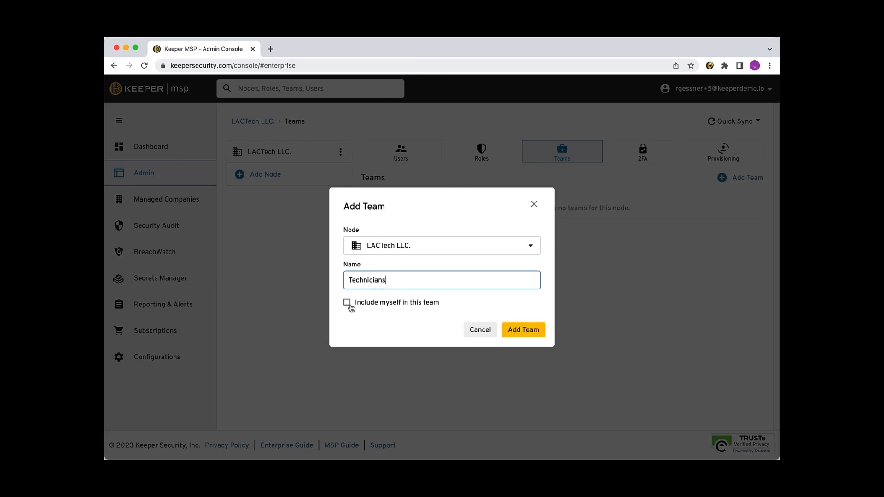
pyautogui.click(522, 330)
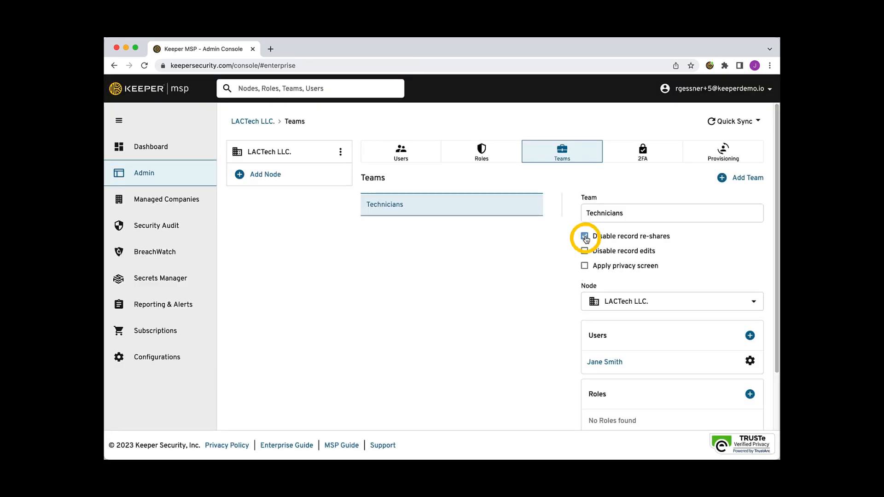
pyautogui.click(751, 336)
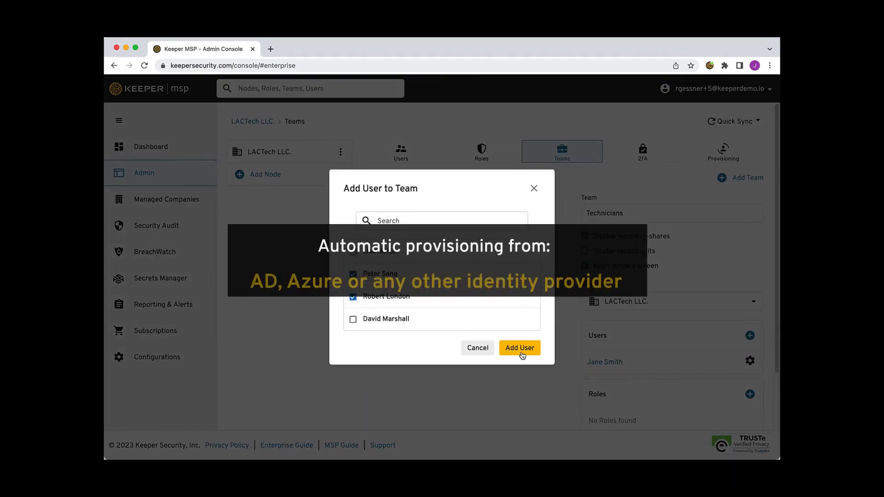
# - Add two users to Technicians, then pass Security Audit to reach Managed Companies
pyautogui.click(520, 348)
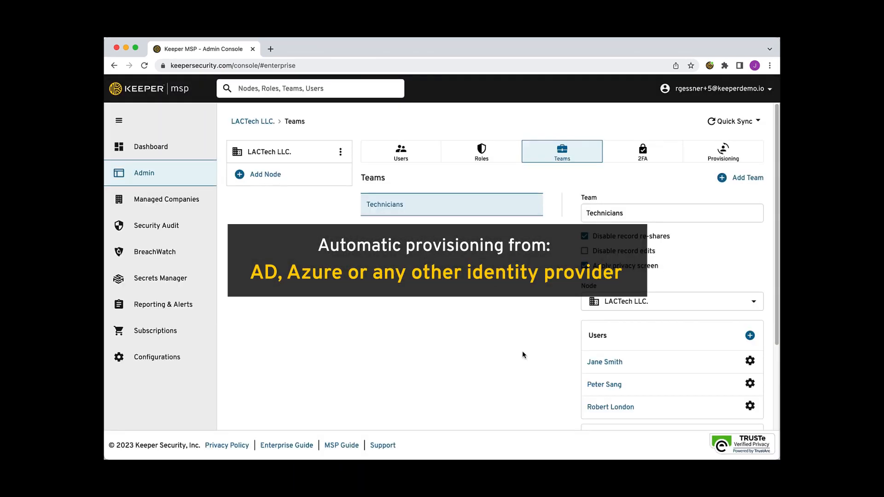
pyautogui.click(156, 226)
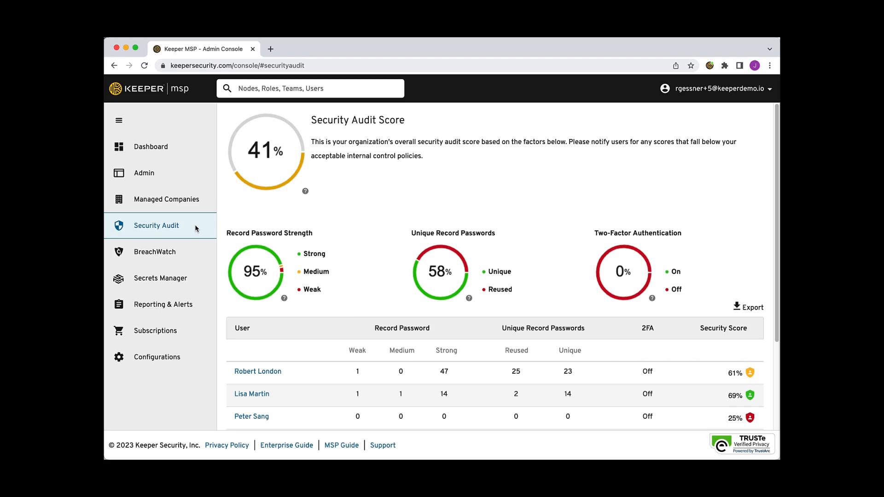
pyautogui.click(166, 199)
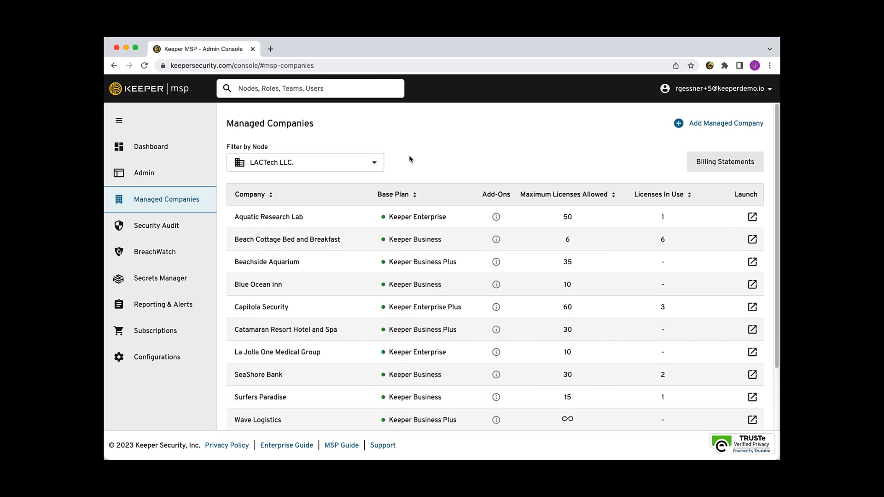
# - Open the January 2023 billing statement and browse its Billing Period, Managed Company and Base Plan filters
pyautogui.click(724, 161)
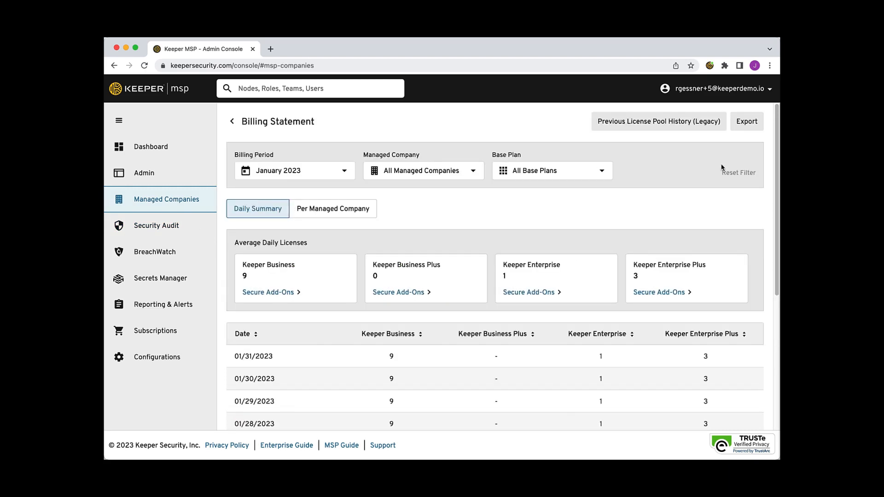
pyautogui.moveTo(357, 177)
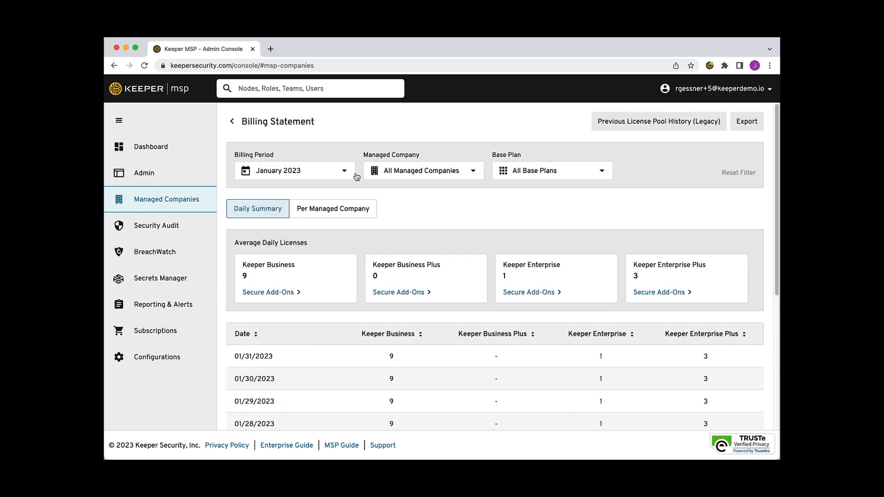
pyautogui.click(293, 170)
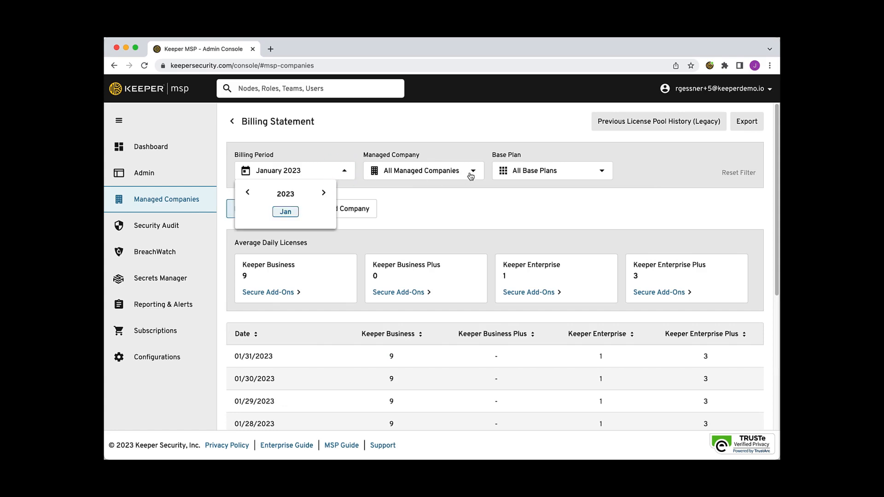
pyautogui.click(473, 170)
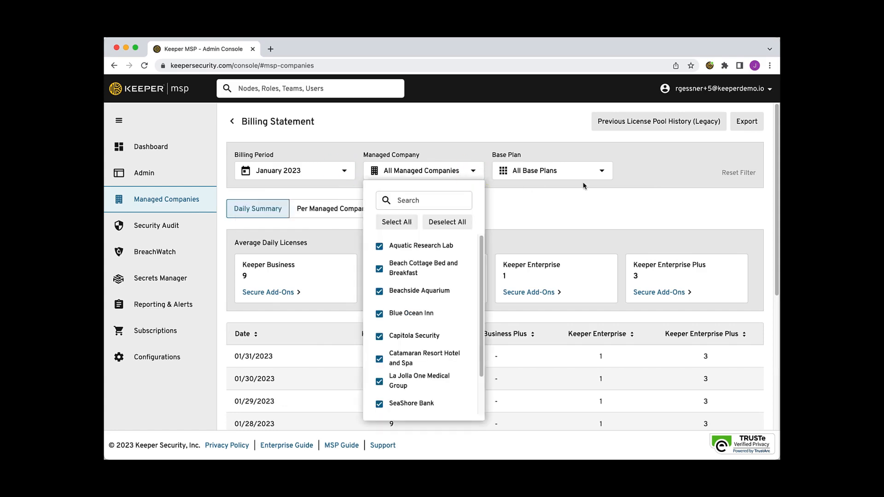
pyautogui.click(603, 170)
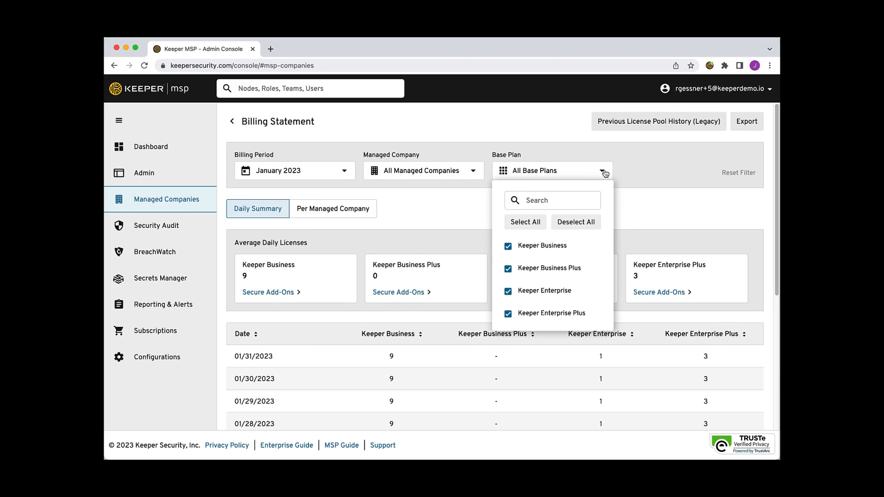
pyautogui.click(648, 174)
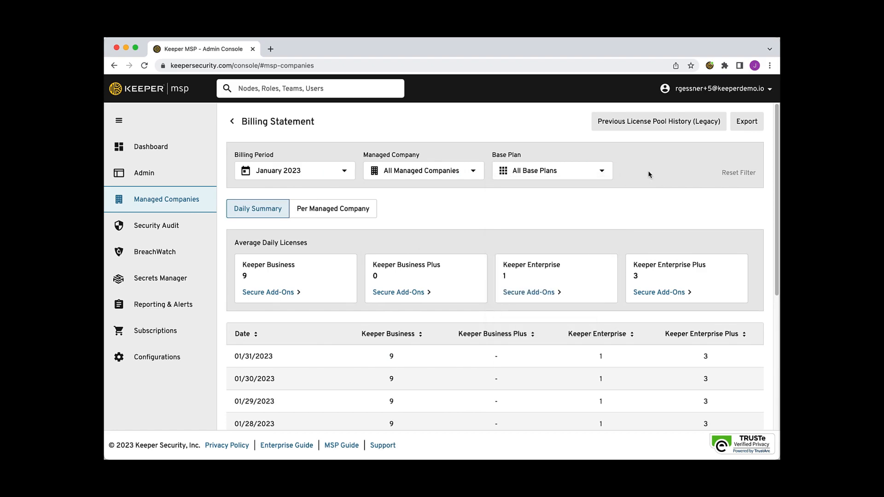